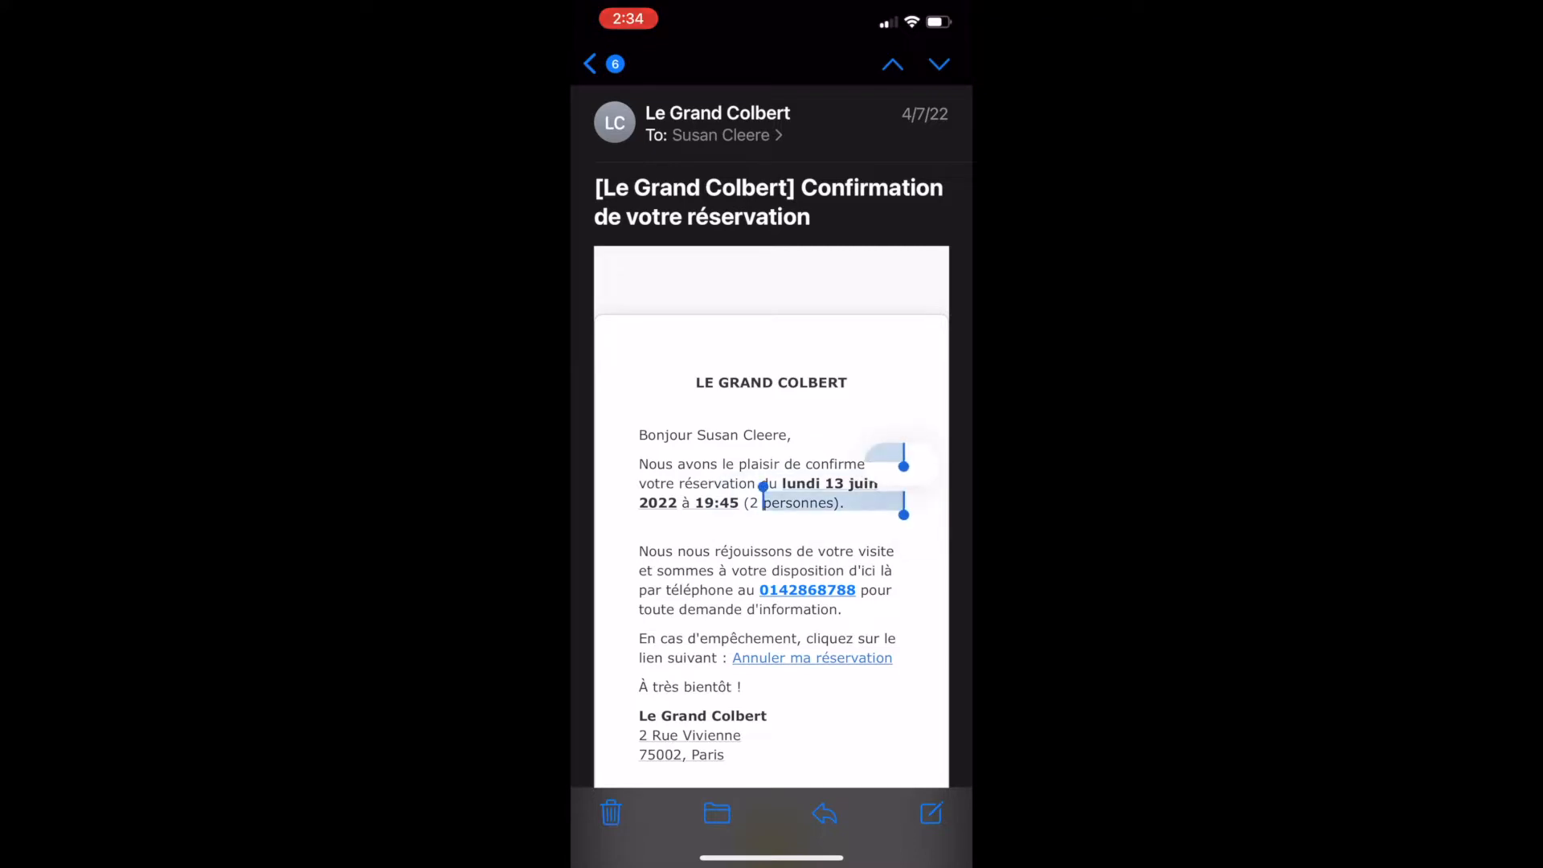
Step: Extend the selection over the whole email, from LE GRAND COLBERT to 75002, Paris
click(770, 482)
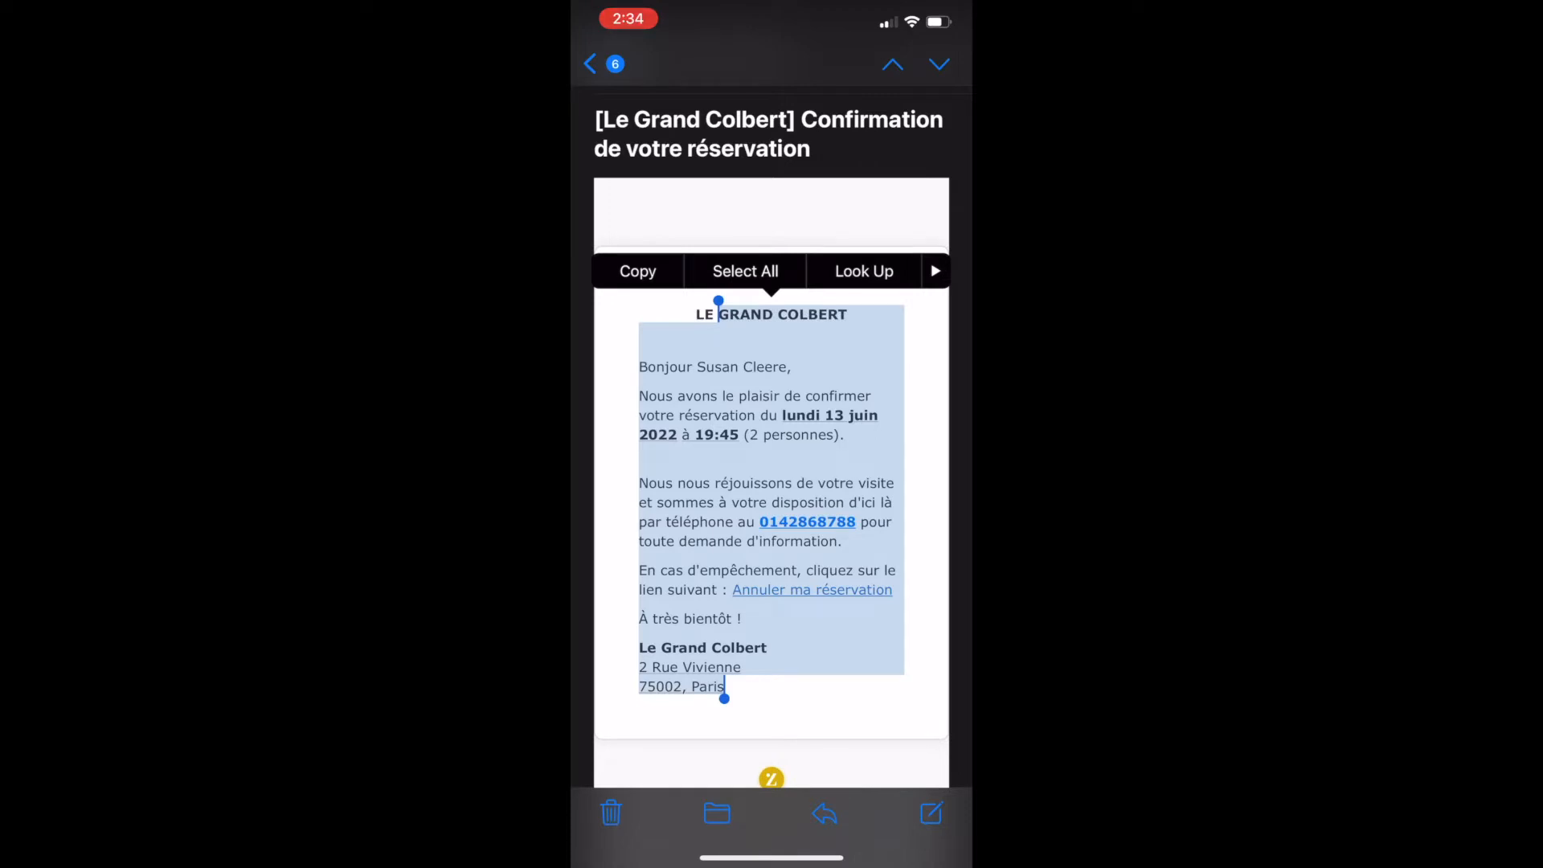
Step: Send the selected email text to Translate from the extended edit menu
click(934, 271)
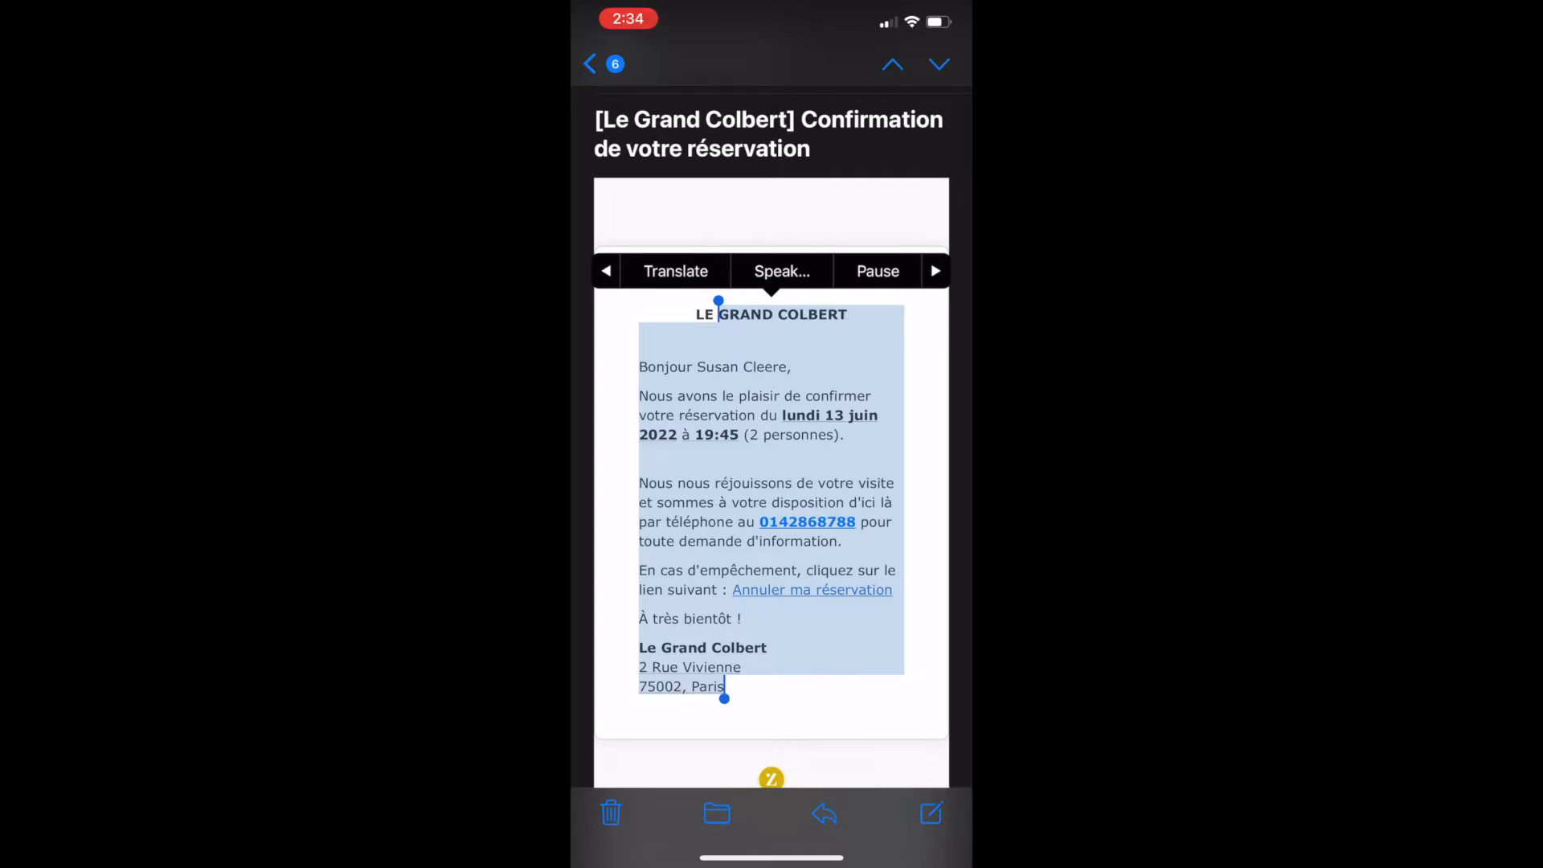
click(675, 271)
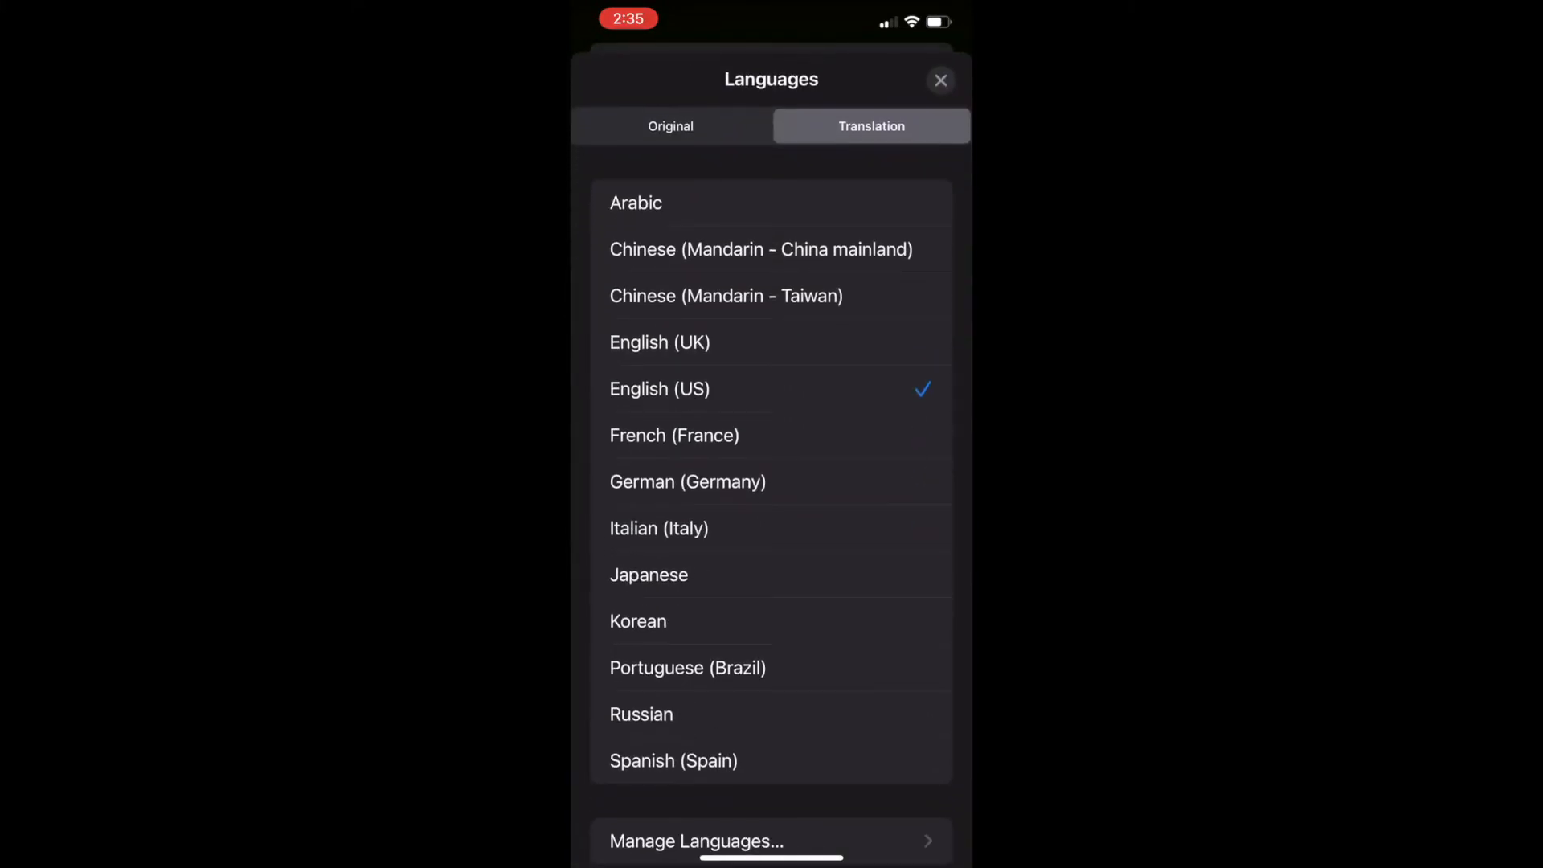
Step: Show the email's English (US) translation, close the sheet and return home
click(688, 481)
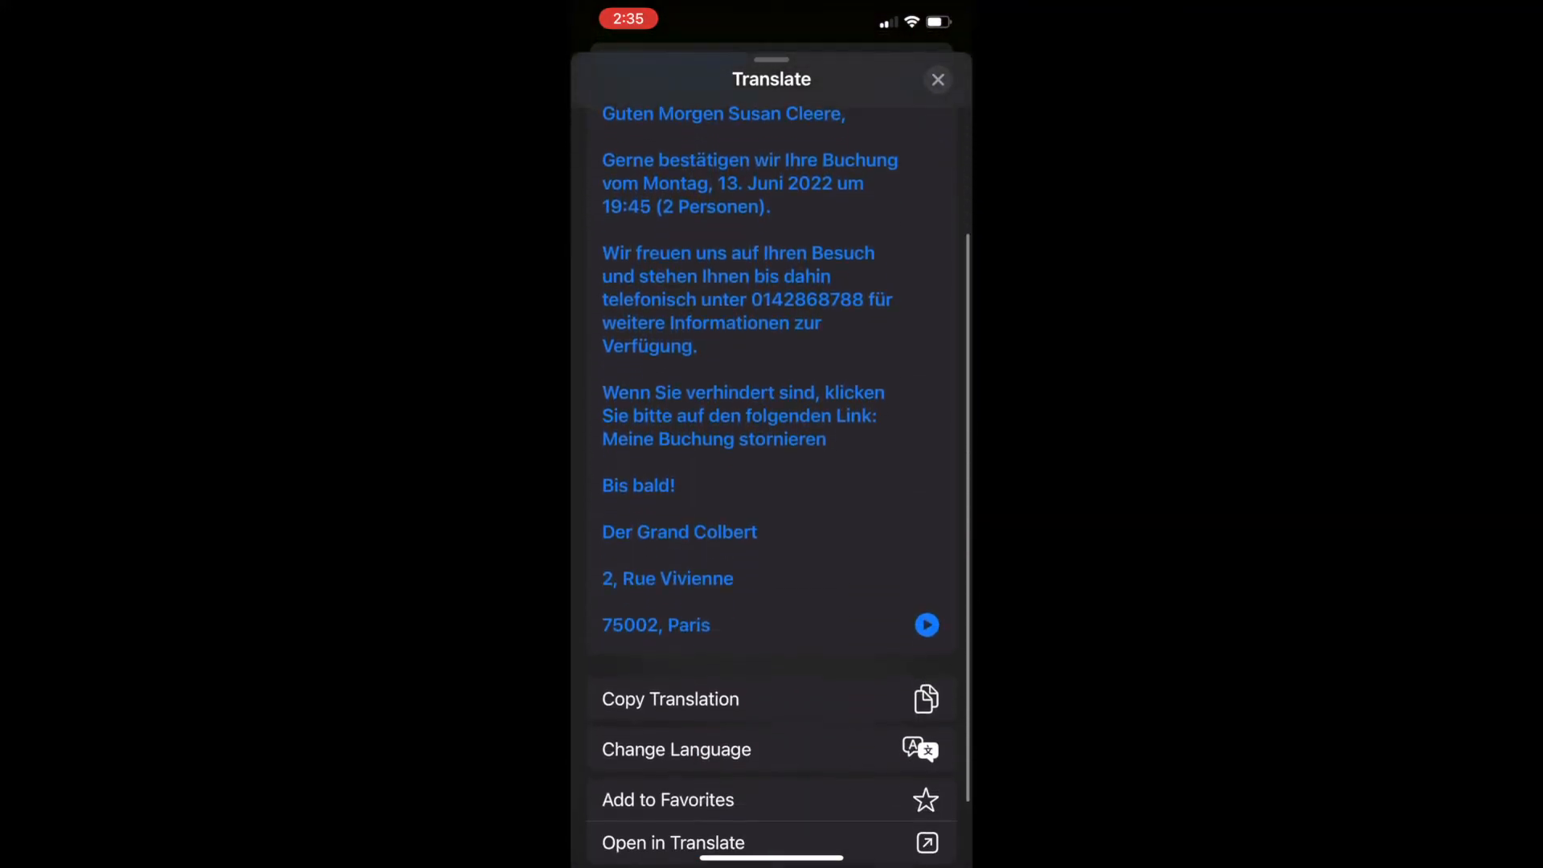
click(676, 749)
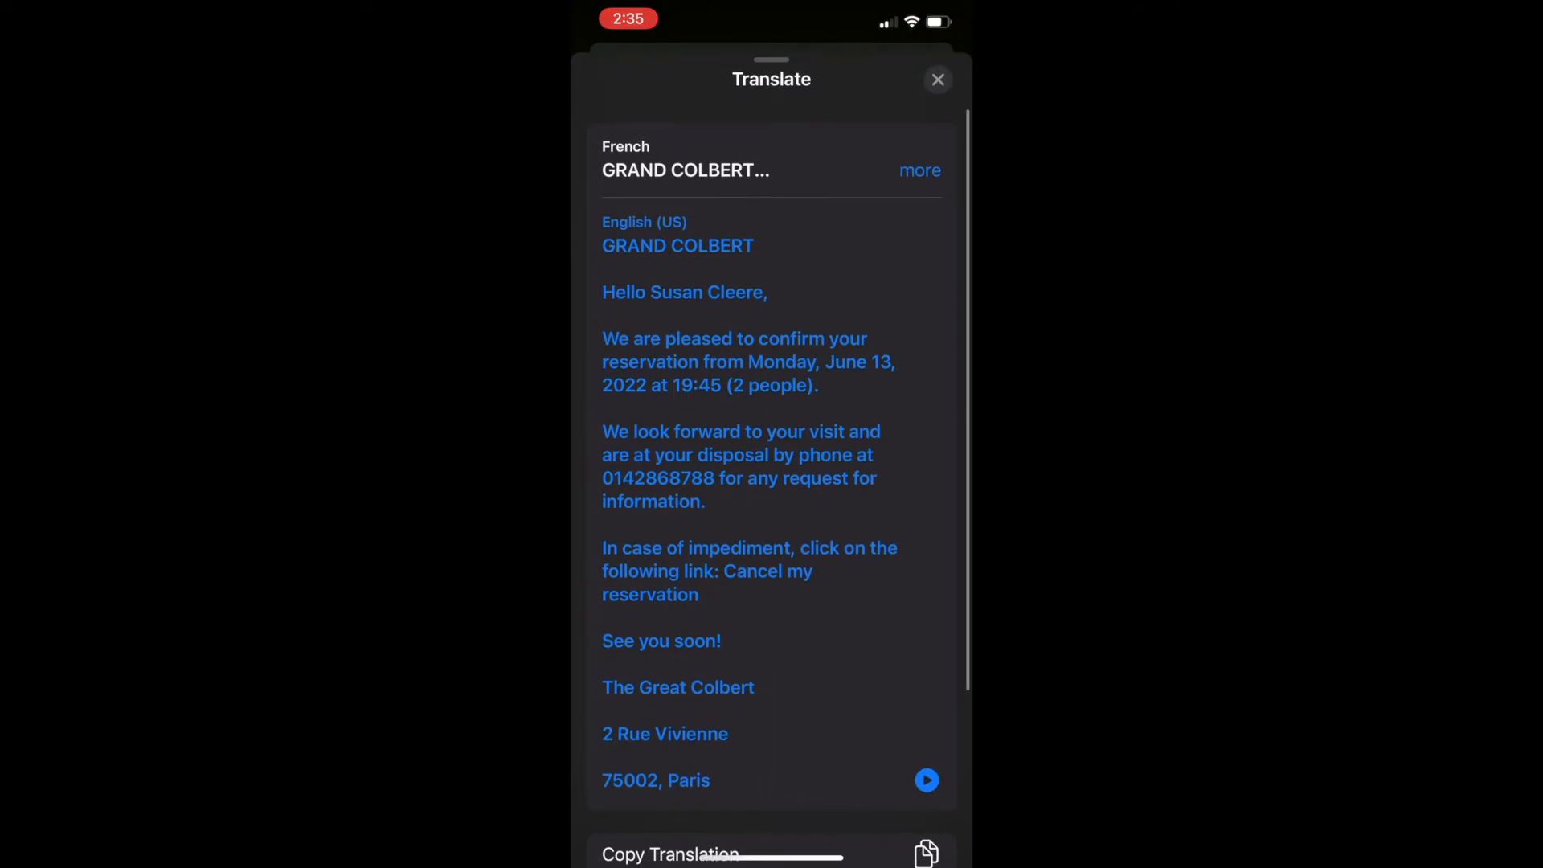
click(936, 79)
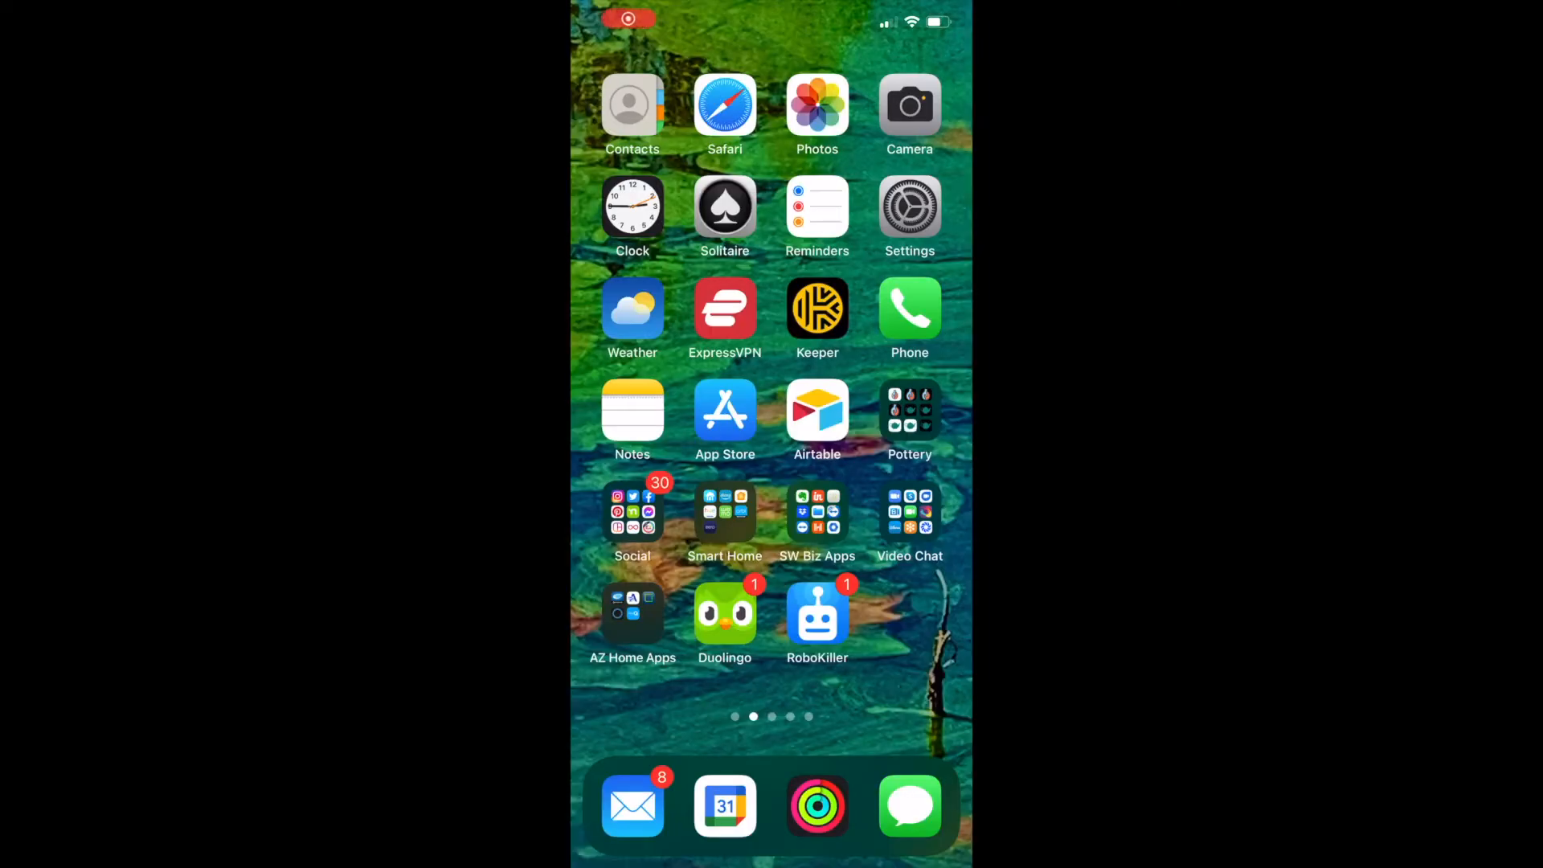
Step: Launch Camera and frame the FIN DE ZONE / CIRCULATION RESTREINTE sign
click(908, 105)
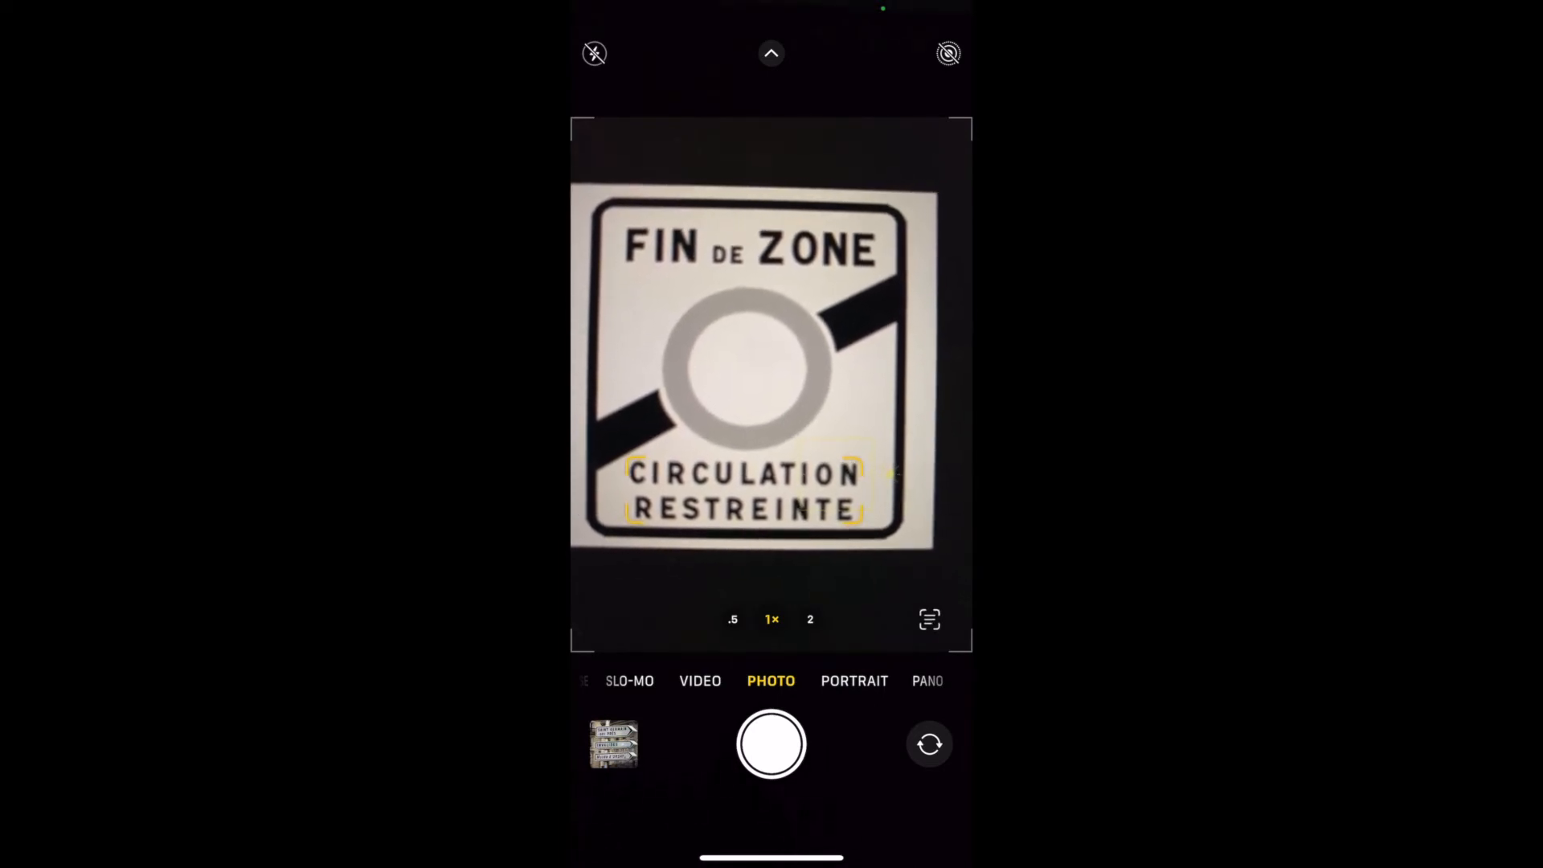
Step: Select CIRCULATION RESTREINTE with Live Text and translate it to English (US)
click(929, 619)
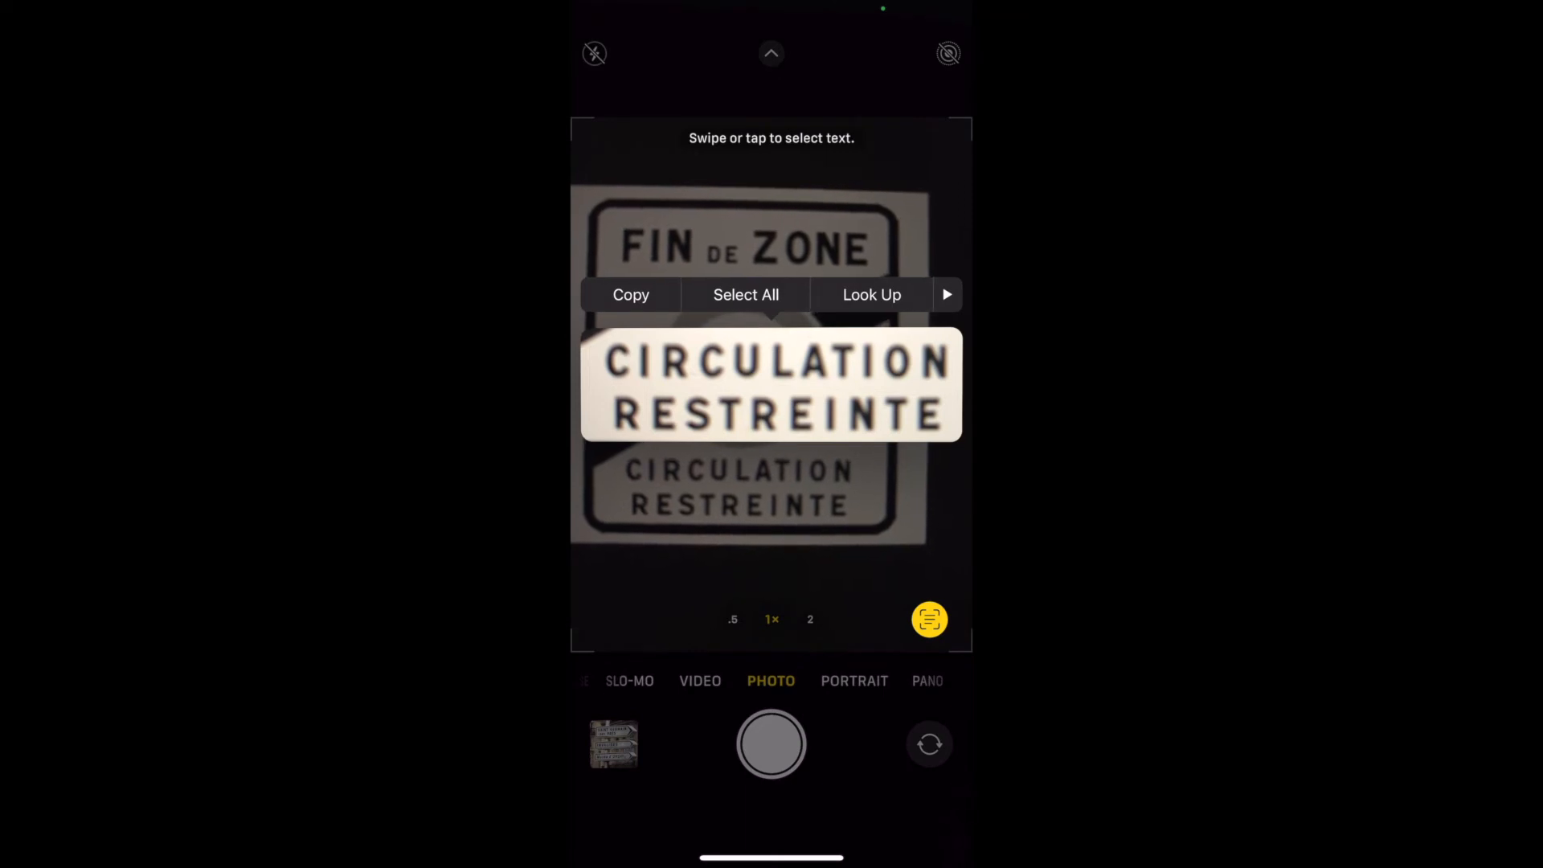
click(946, 294)
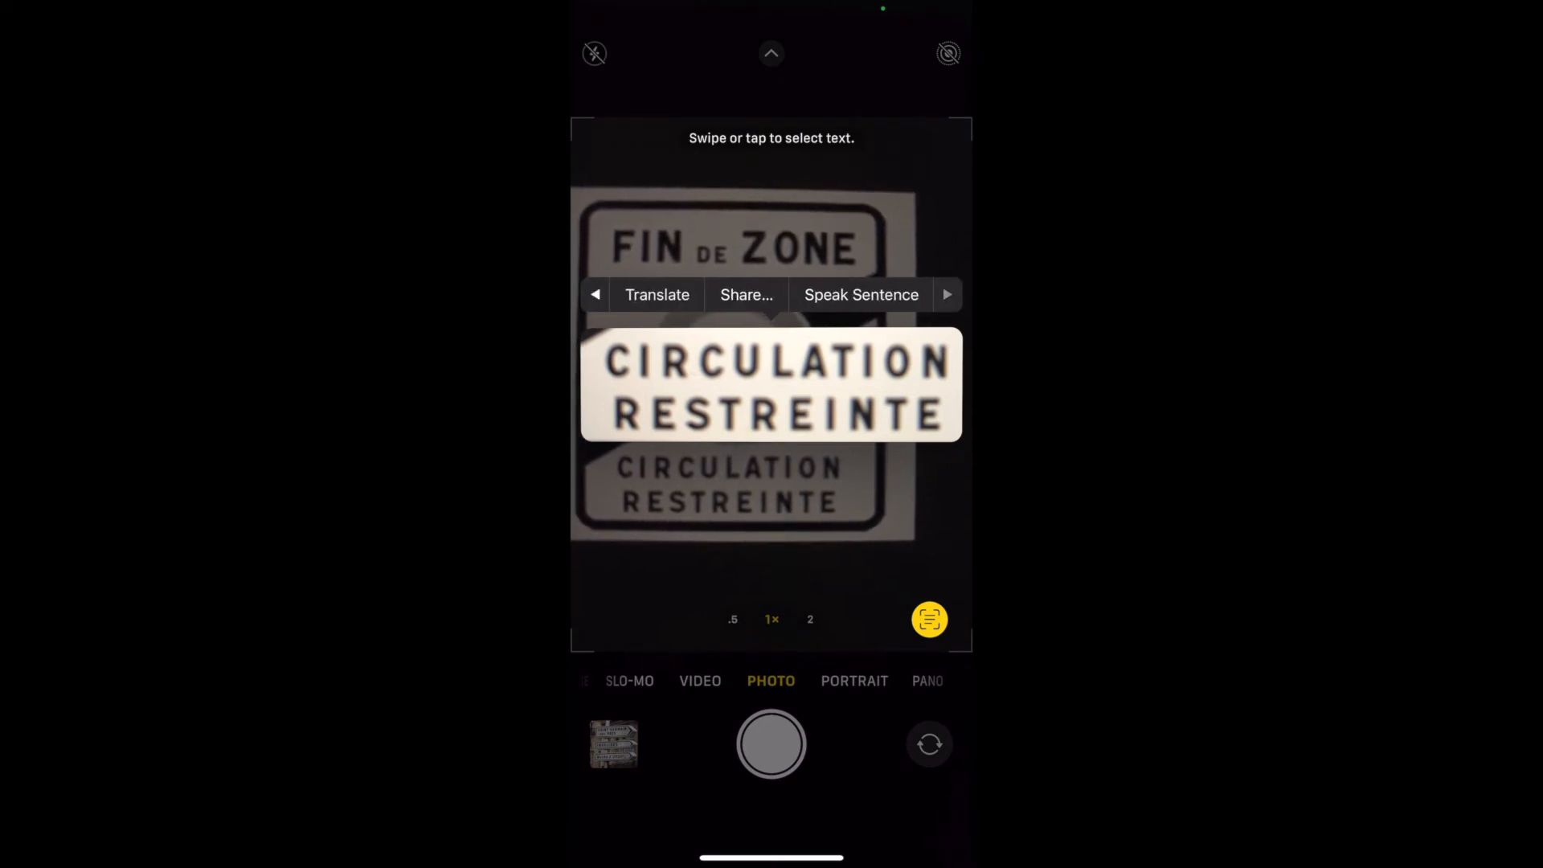
click(658, 294)
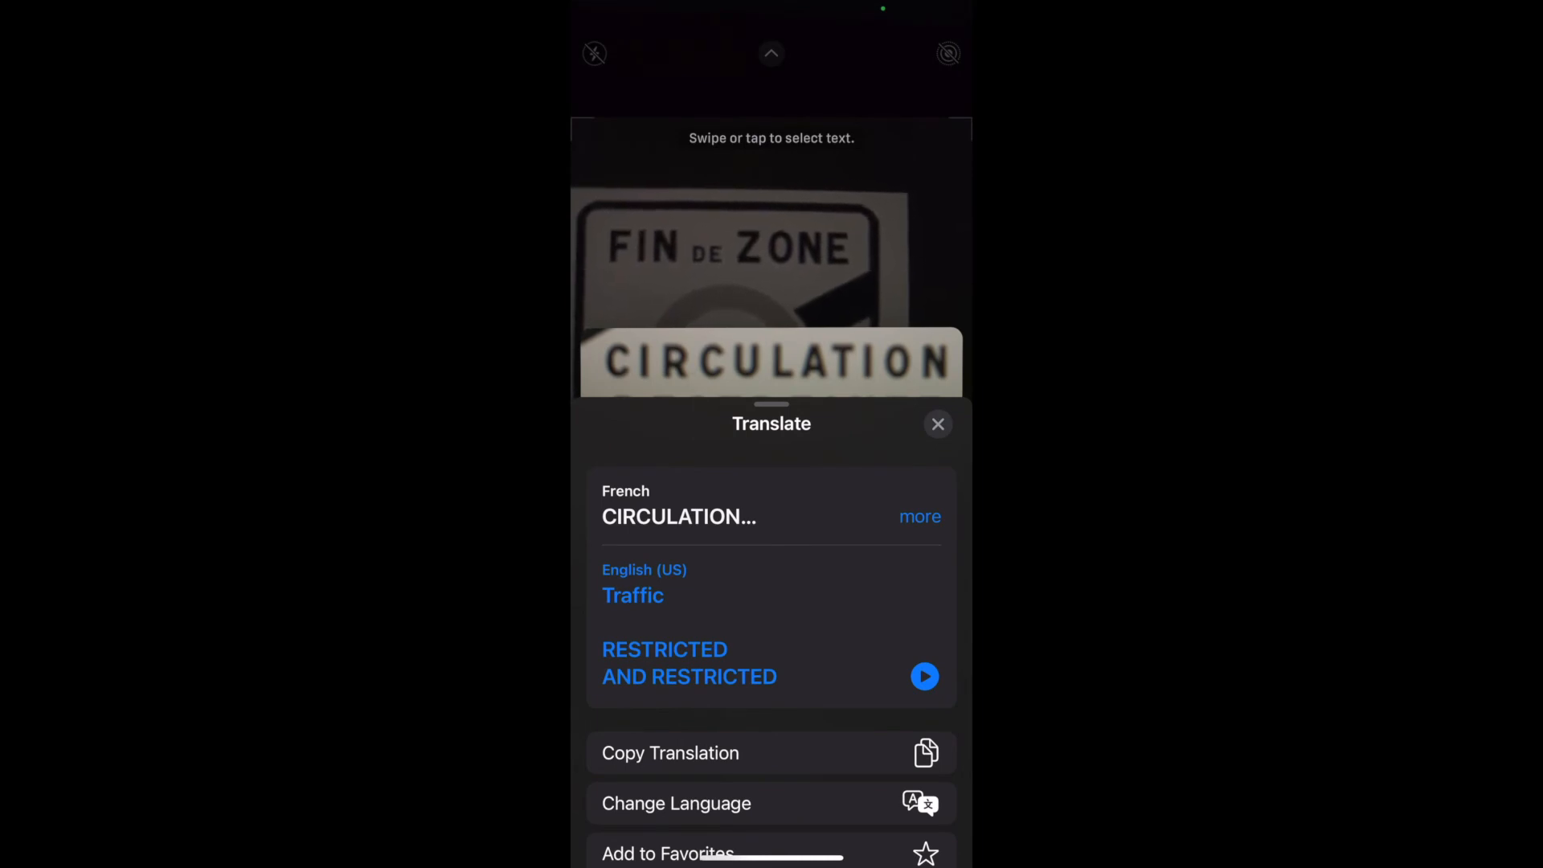
Step: Dismiss the previous translation, then select FIN DE ZONE and translate it to English
click(937, 424)
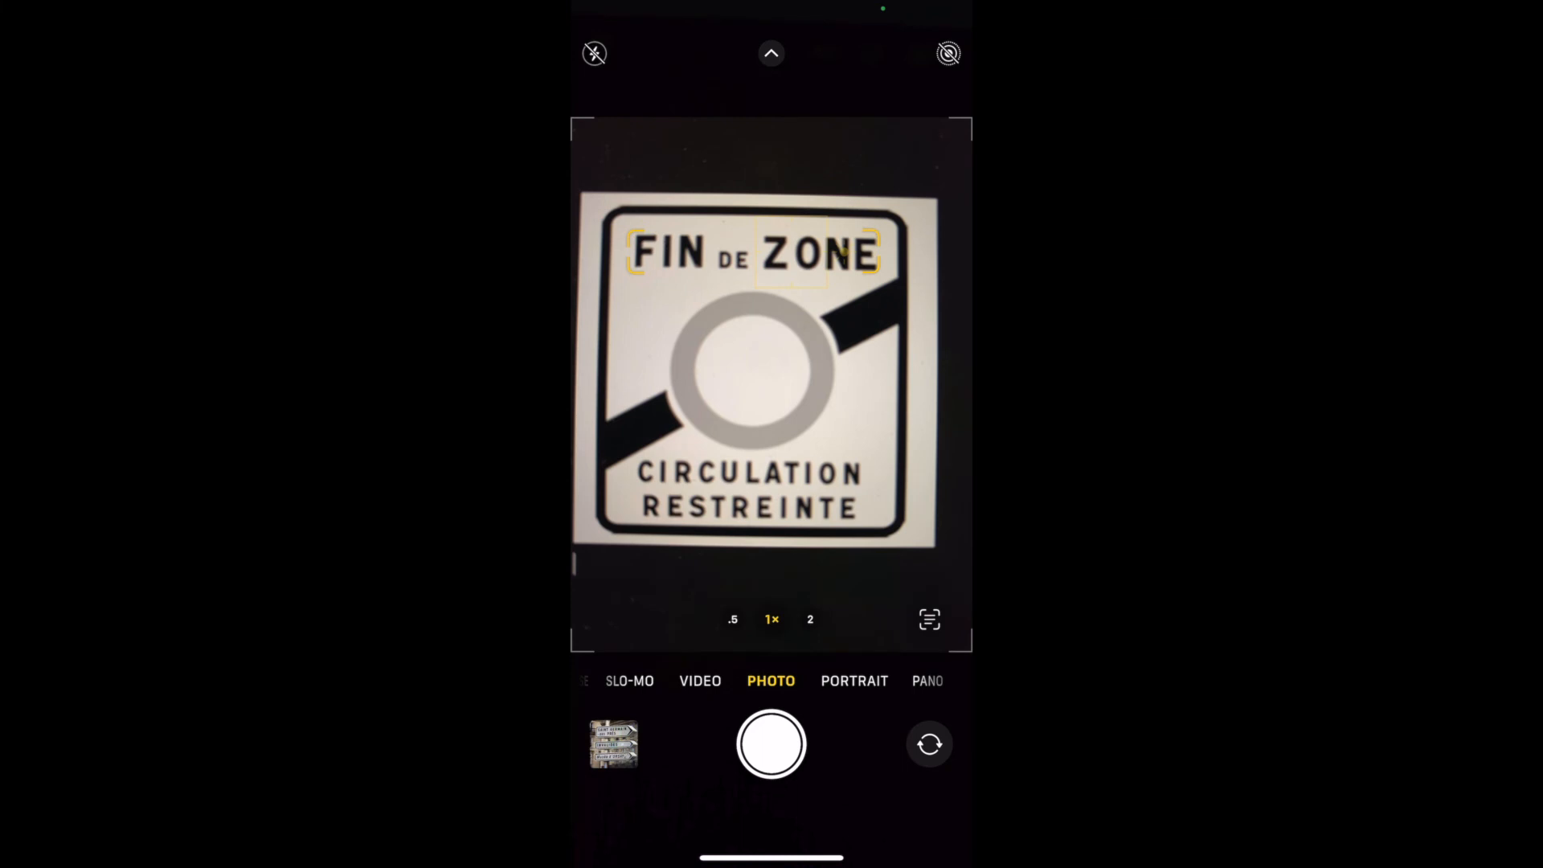
click(929, 619)
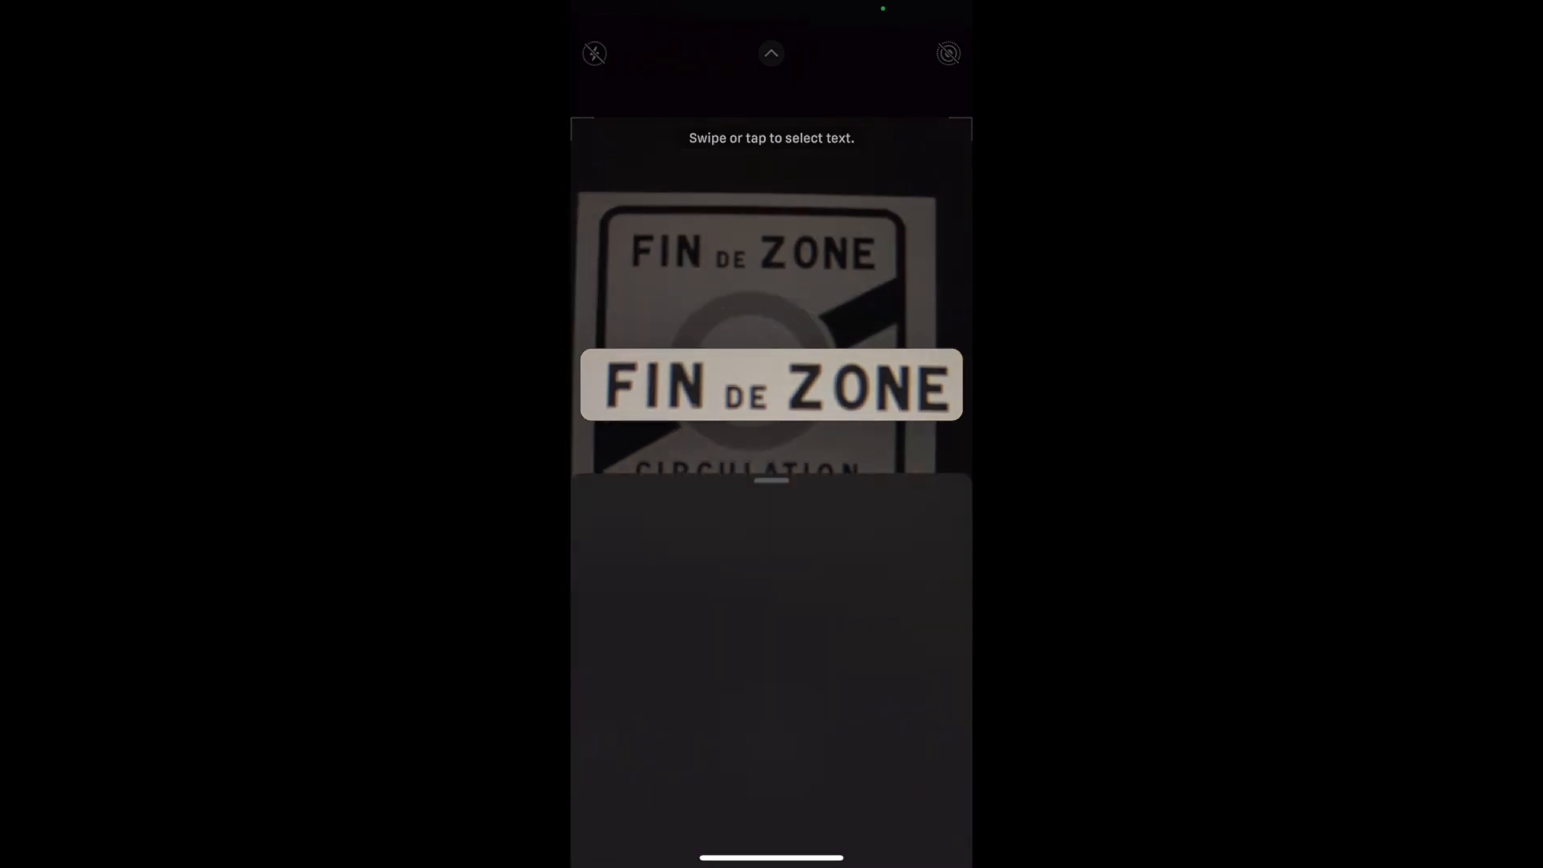
click(772, 386)
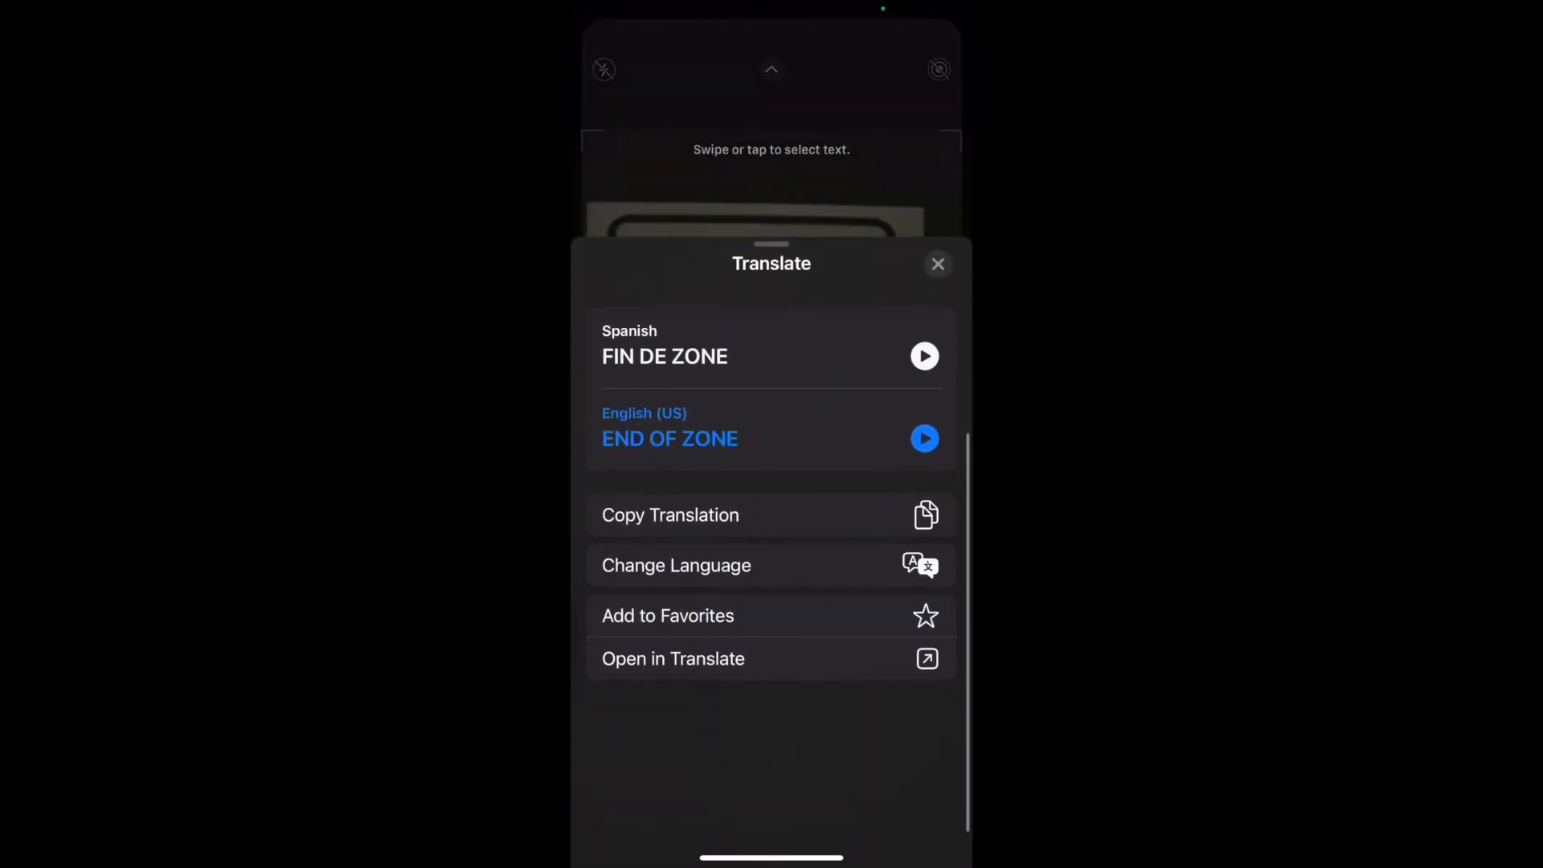